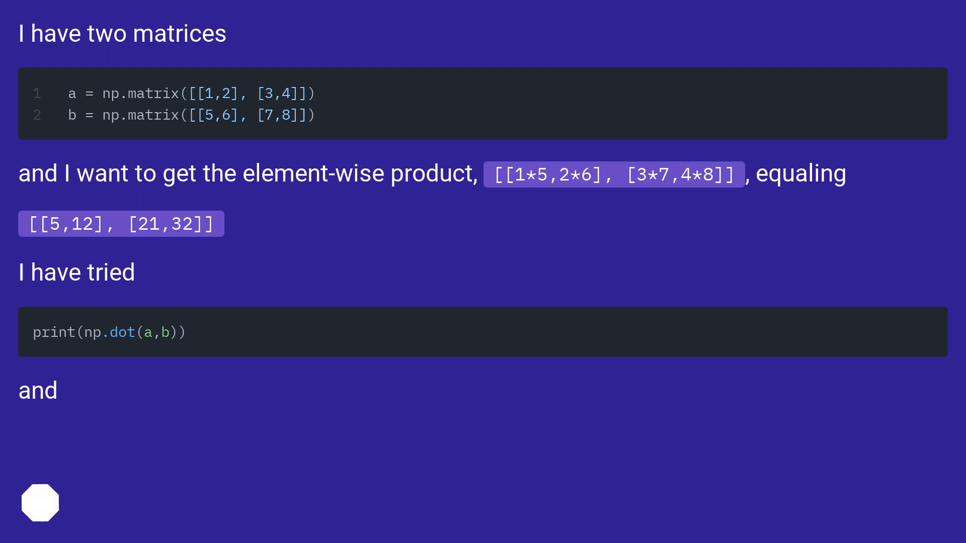
Scroll through the question slides showing np.dot(a,b) and a*b both returning [[19 22],[43 50]]
scroll("down", 3)
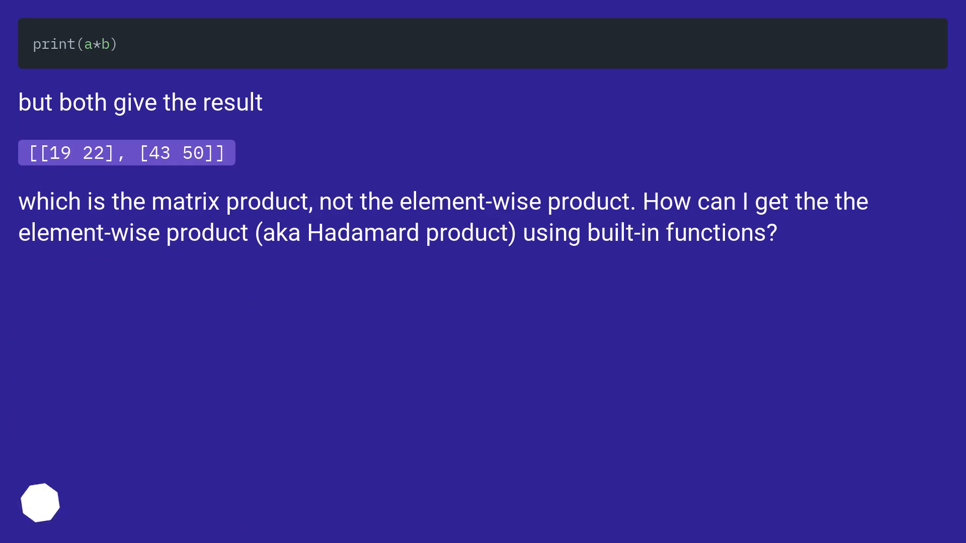
scroll("down", 3)
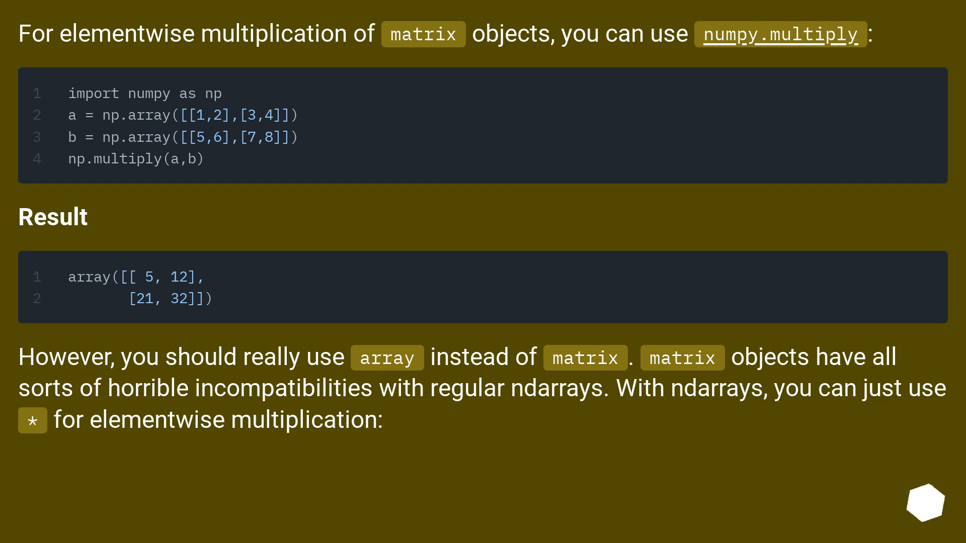
Advance to the answer slide showing np.multiply(a,b) giving [[5, 12], [21, 32]]
scroll("down", 3)
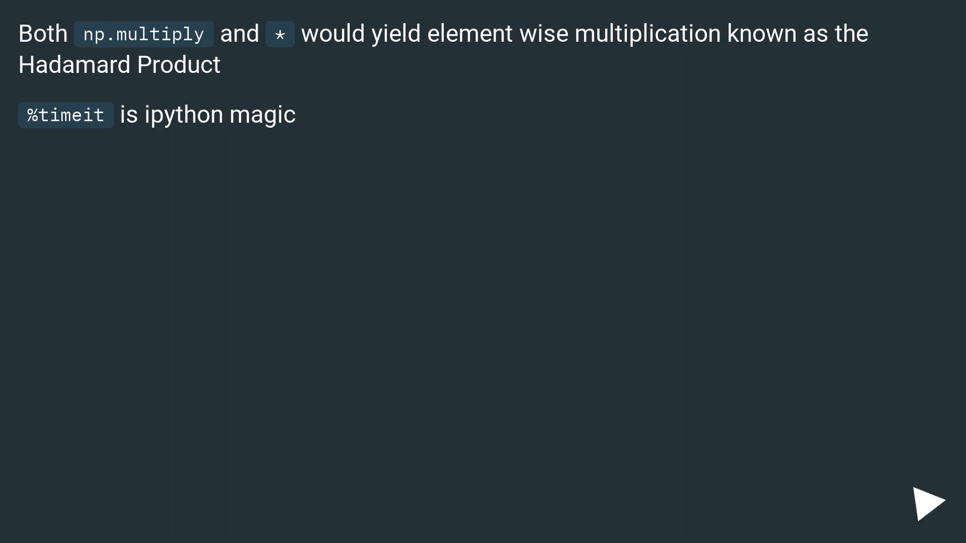
Advance to the 'Try this' slide where np.array(a) * np.array(b) gives [[5, 12], [21, 32]]
left_click(932, 501)
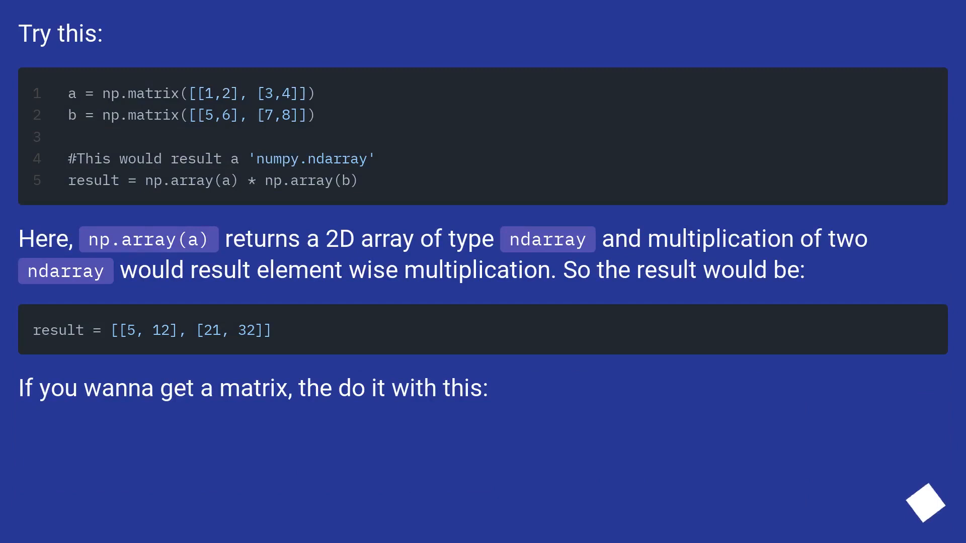